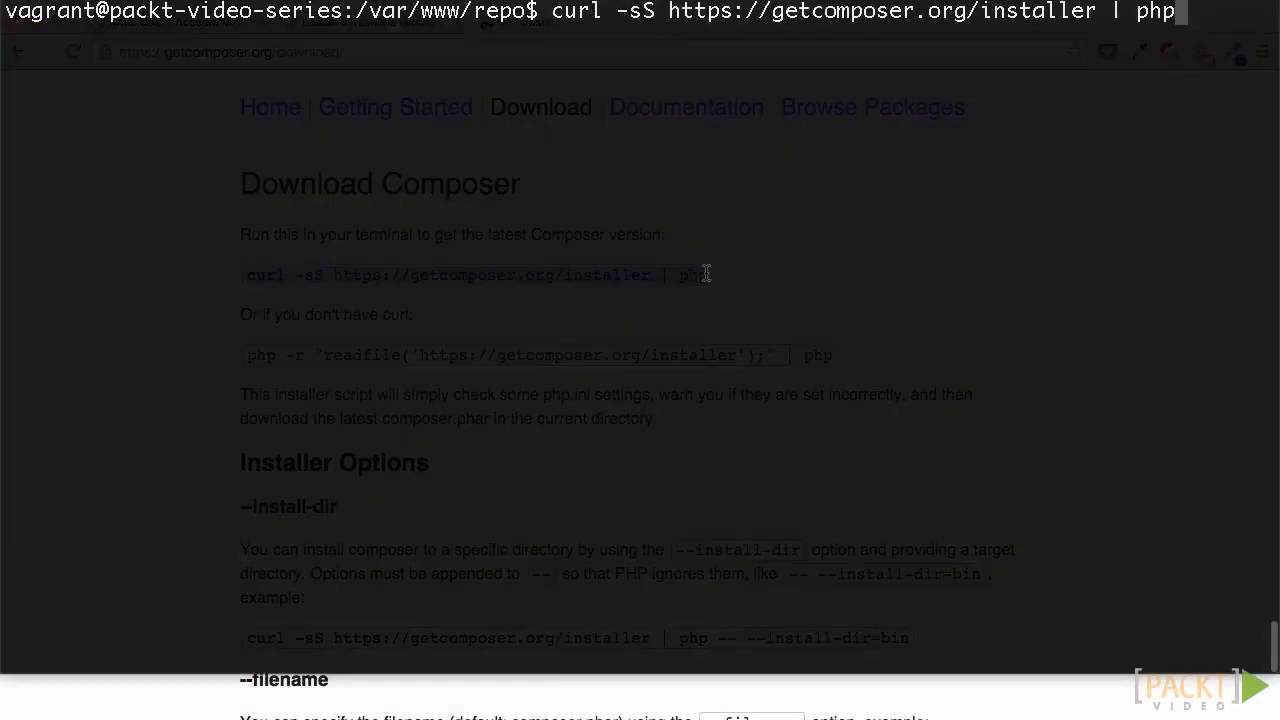
# - Run the curl installer command so composer.phar lands in /var/www/repo
pyautogui.press('Return')
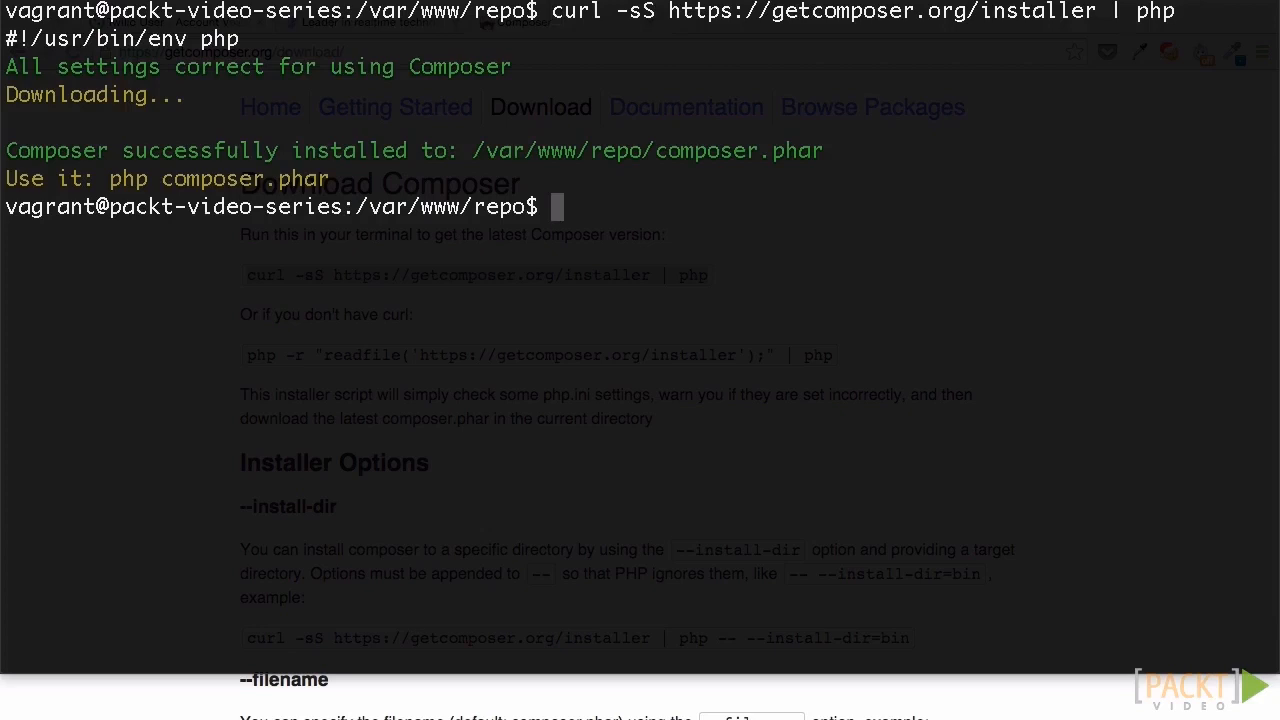
# - Run php composer.phar require twilio/sdk to add the Twilio dependency
pyautogui.write('php composer.p')
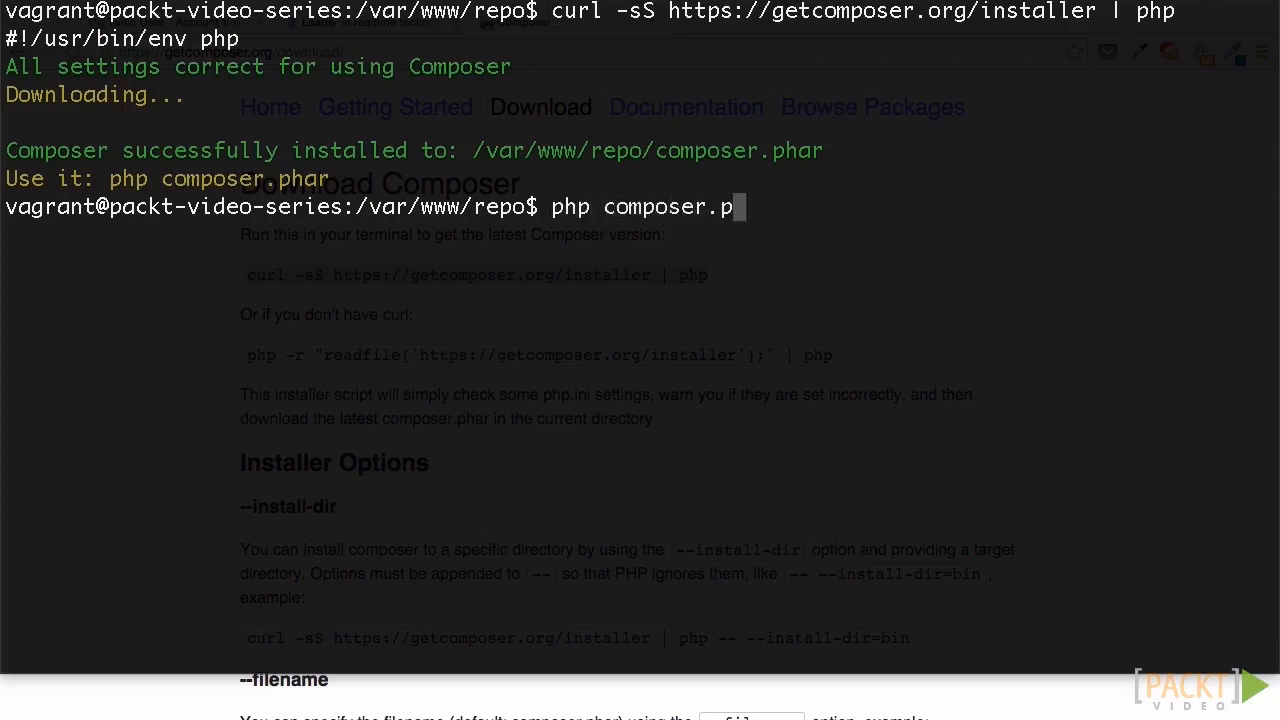
pyautogui.write('har require twilio')
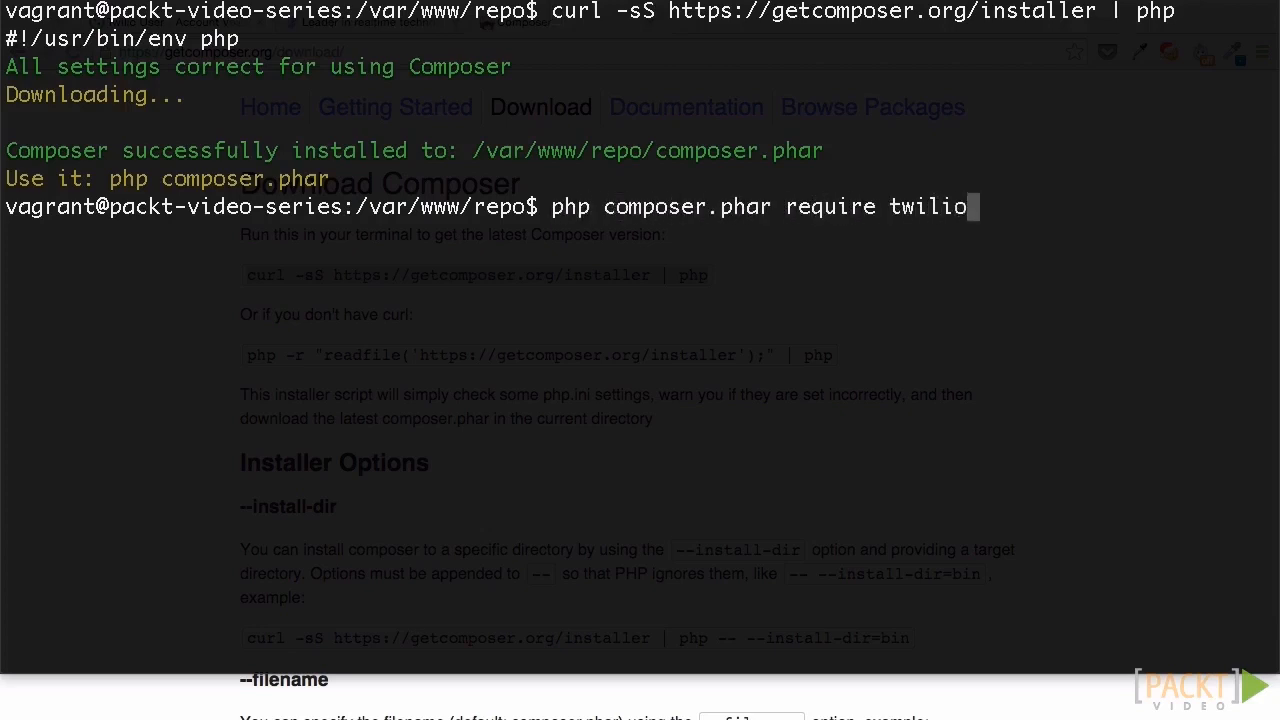
pyautogui.write('/')
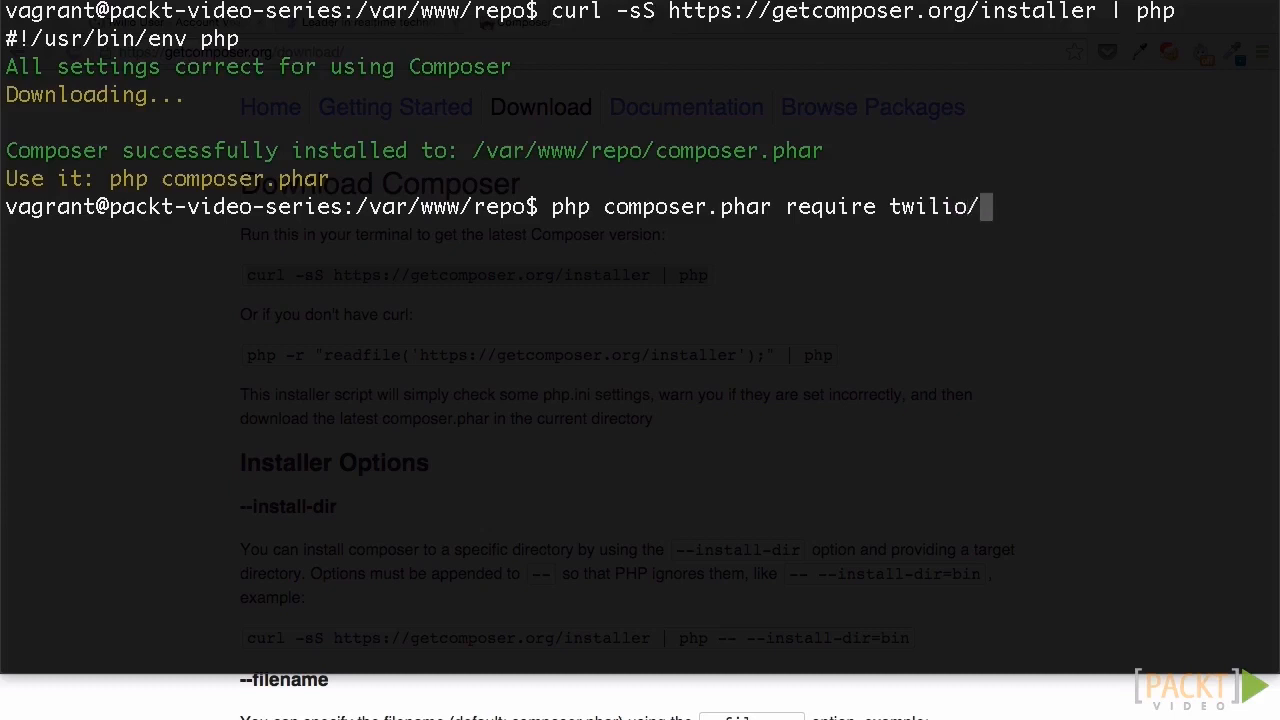
pyautogui.write('sdk:')
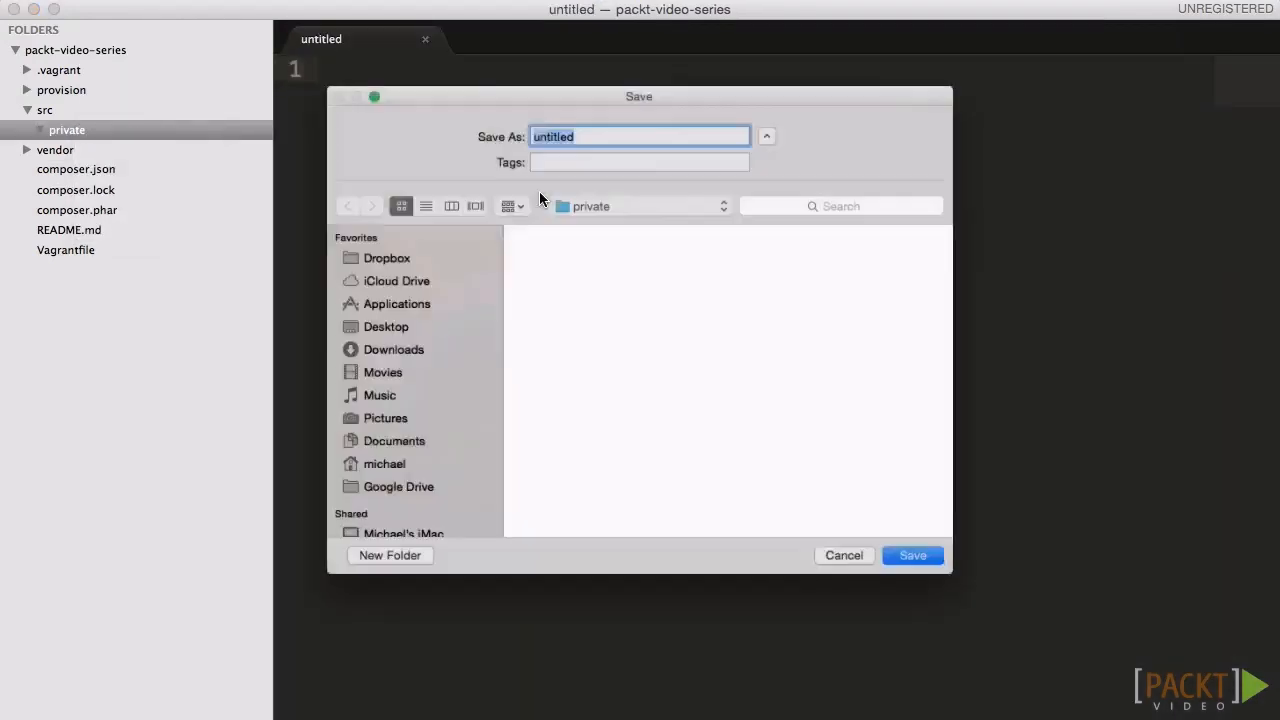
# - Save the new file as settings.php in src/private and start another new file
pyautogui.write('settings.php')
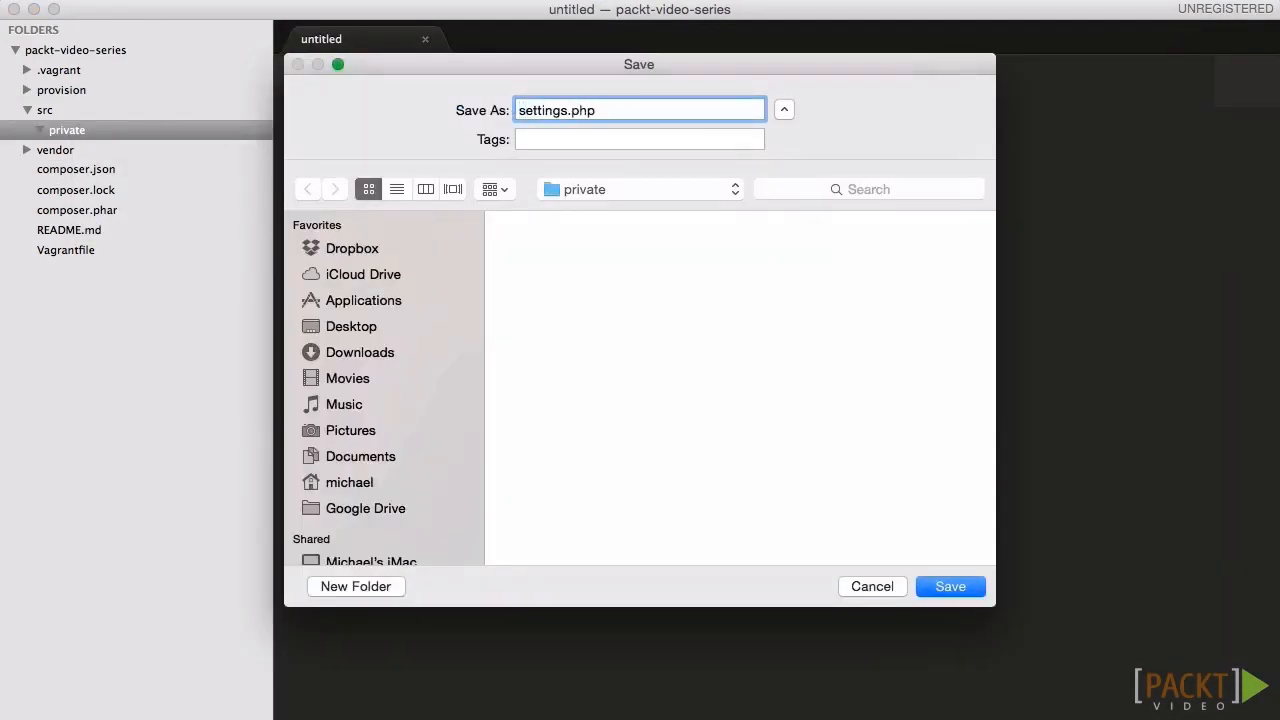
pyautogui.click(950, 586)
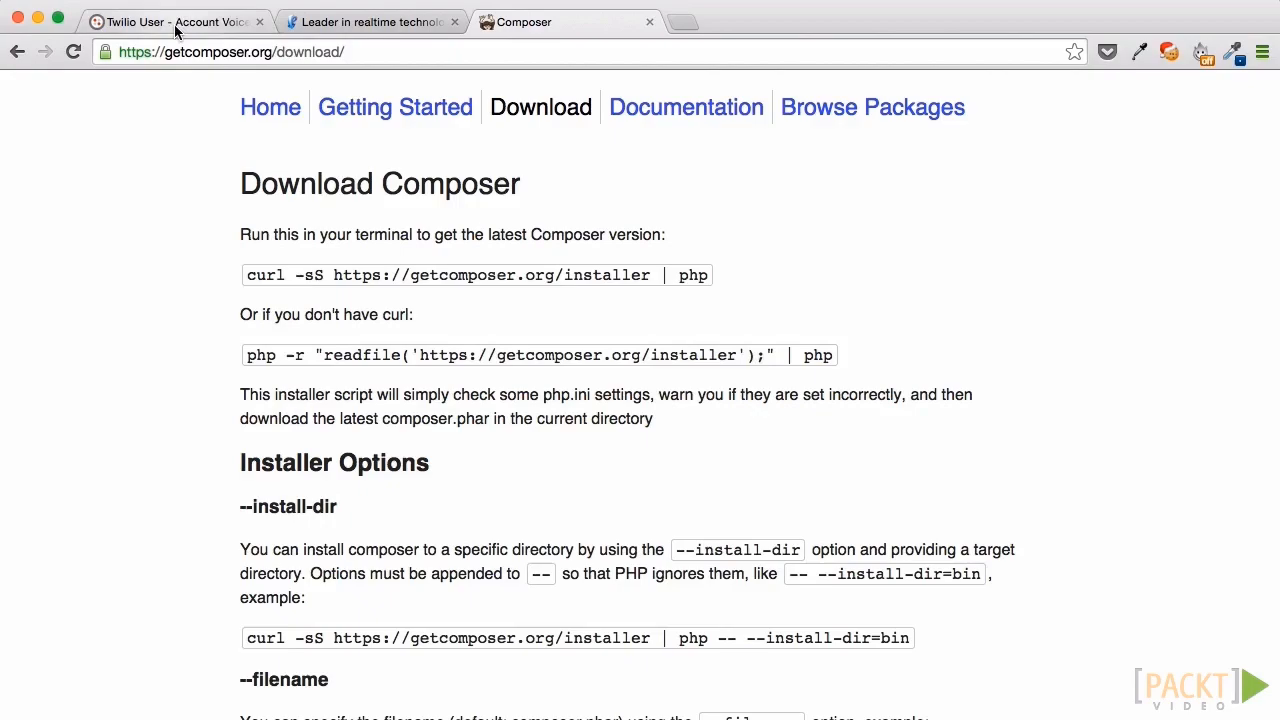
pyautogui.click(180, 22)
pyautogui.write('boots')
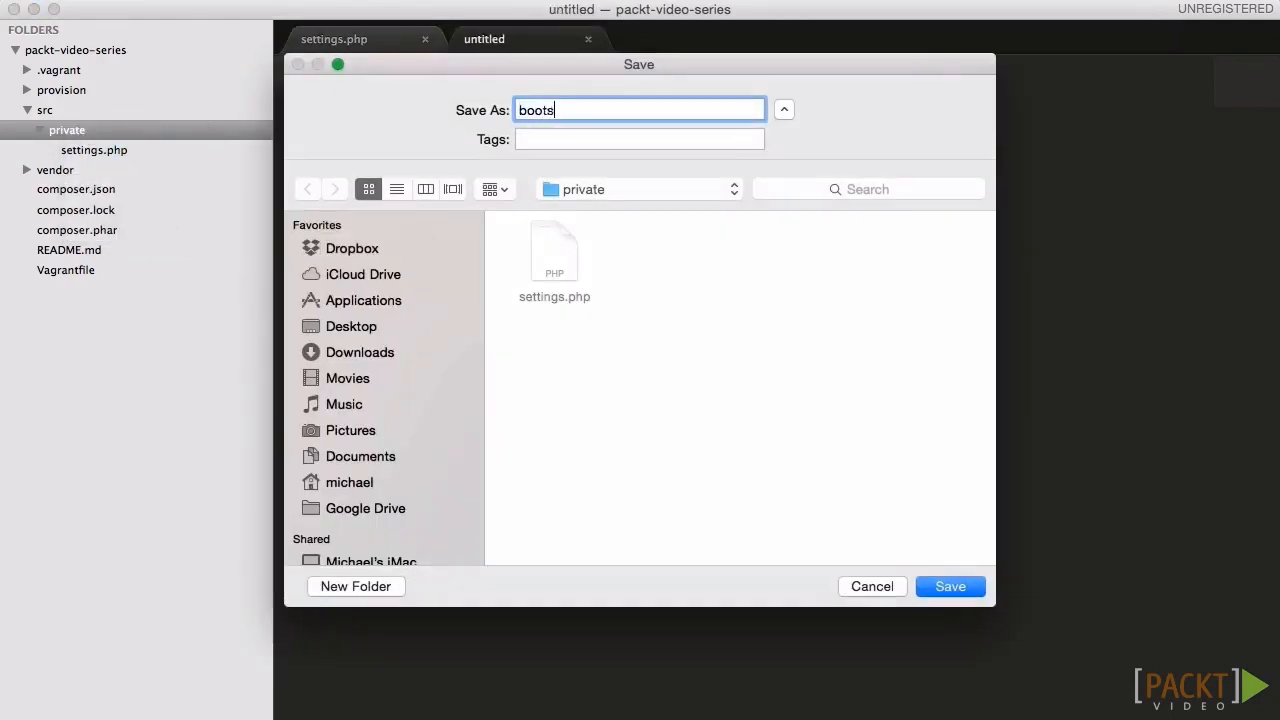
# - Save bootstrap.php and write <?php with require_once __DIR__ . '/../../vendor/autoload.php';
pyautogui.click(950, 586)
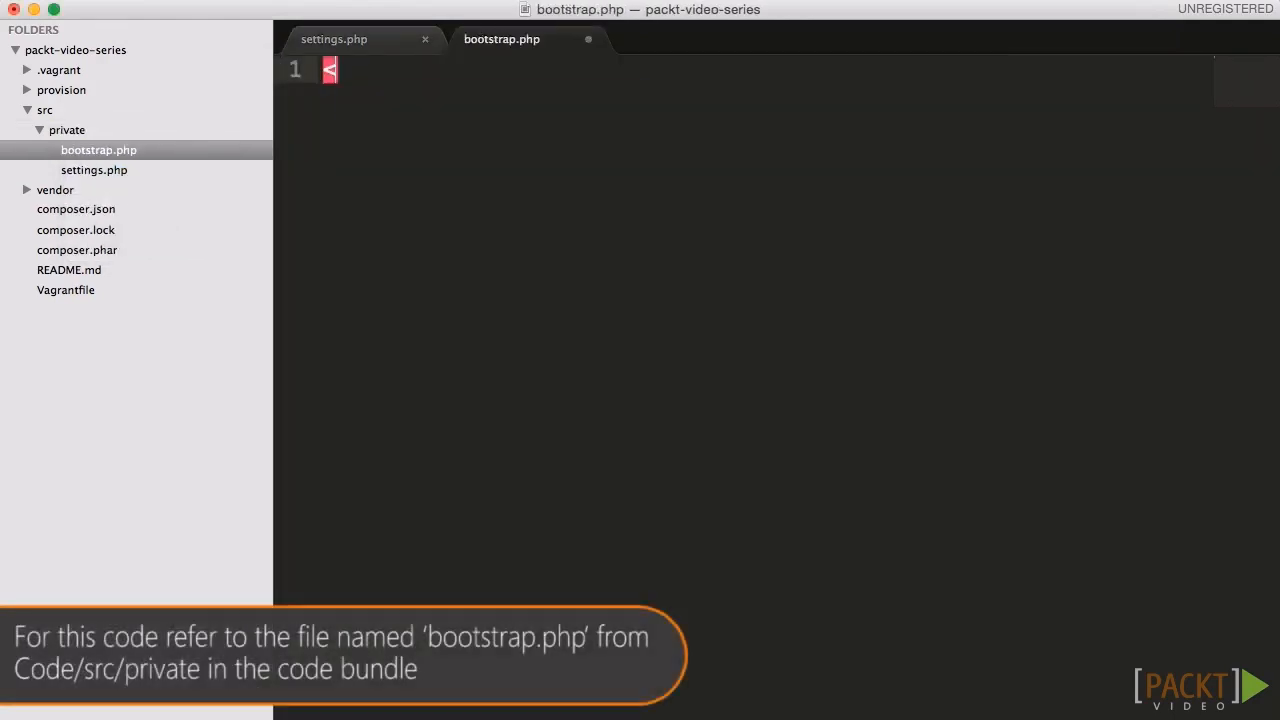
pyautogui.write('<?php')
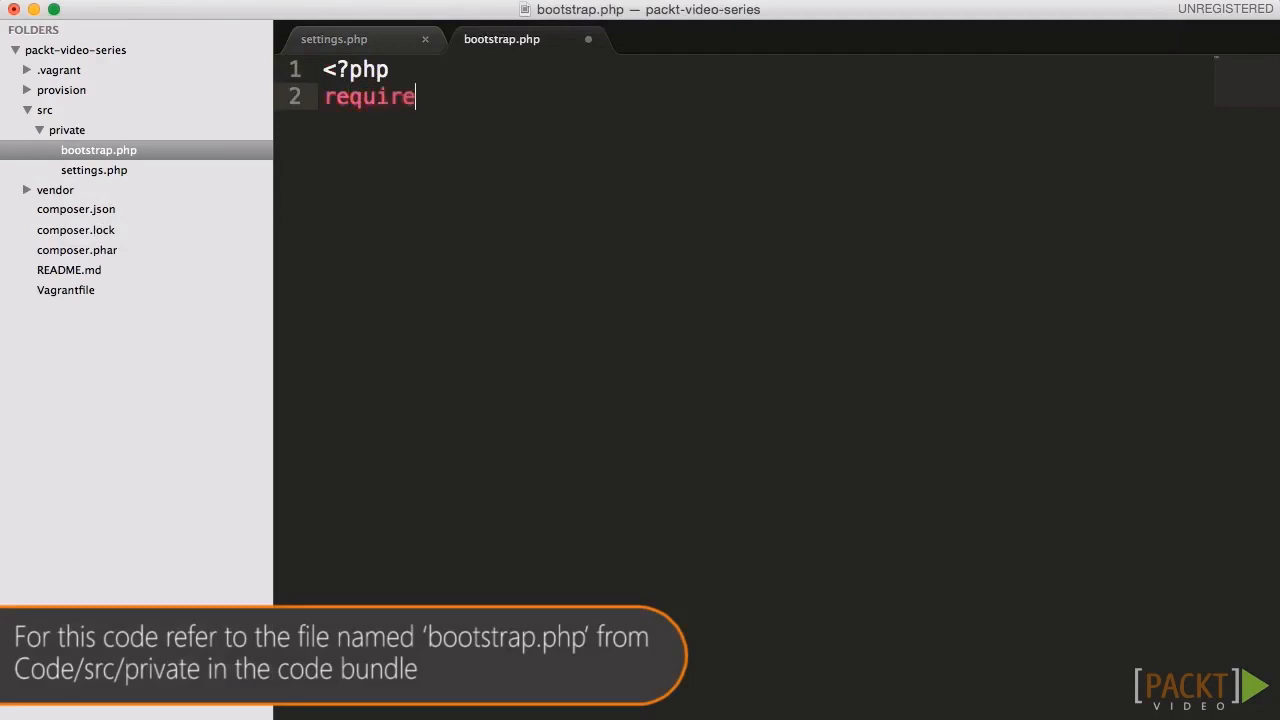
pyautogui.write("_once __DIR__ . '/.")
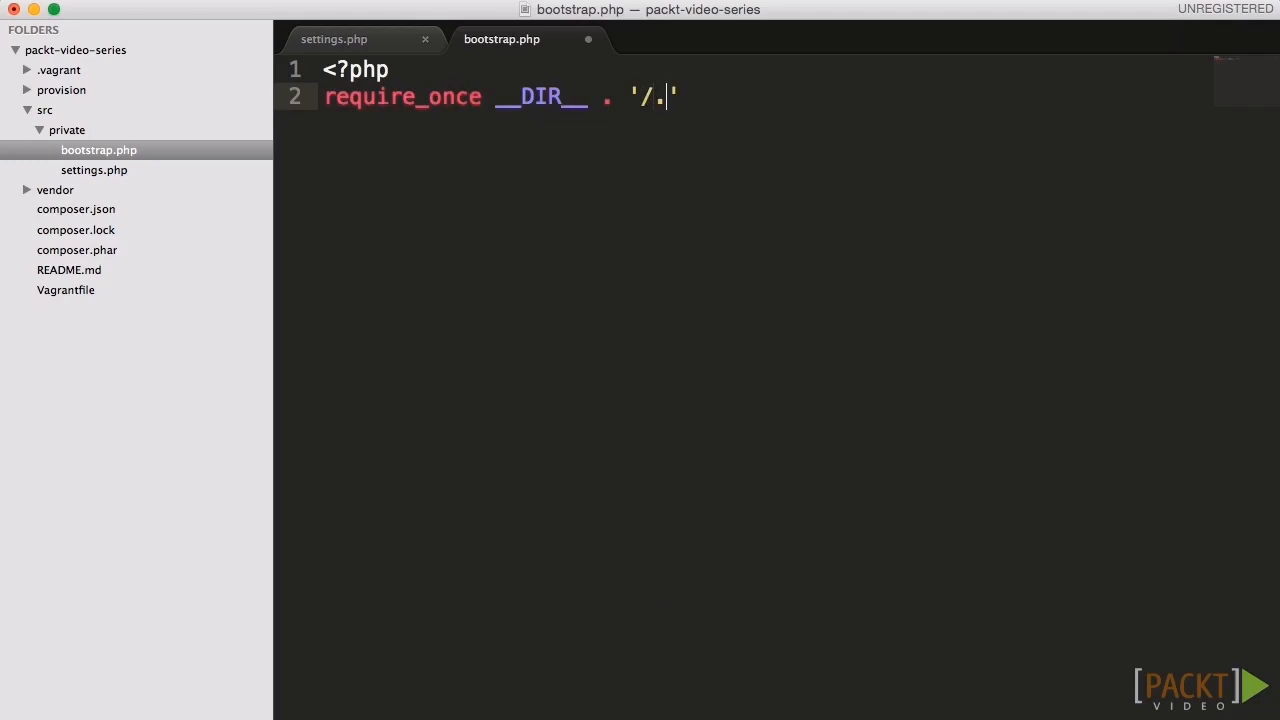
pyautogui.write('./../vendor/auto')
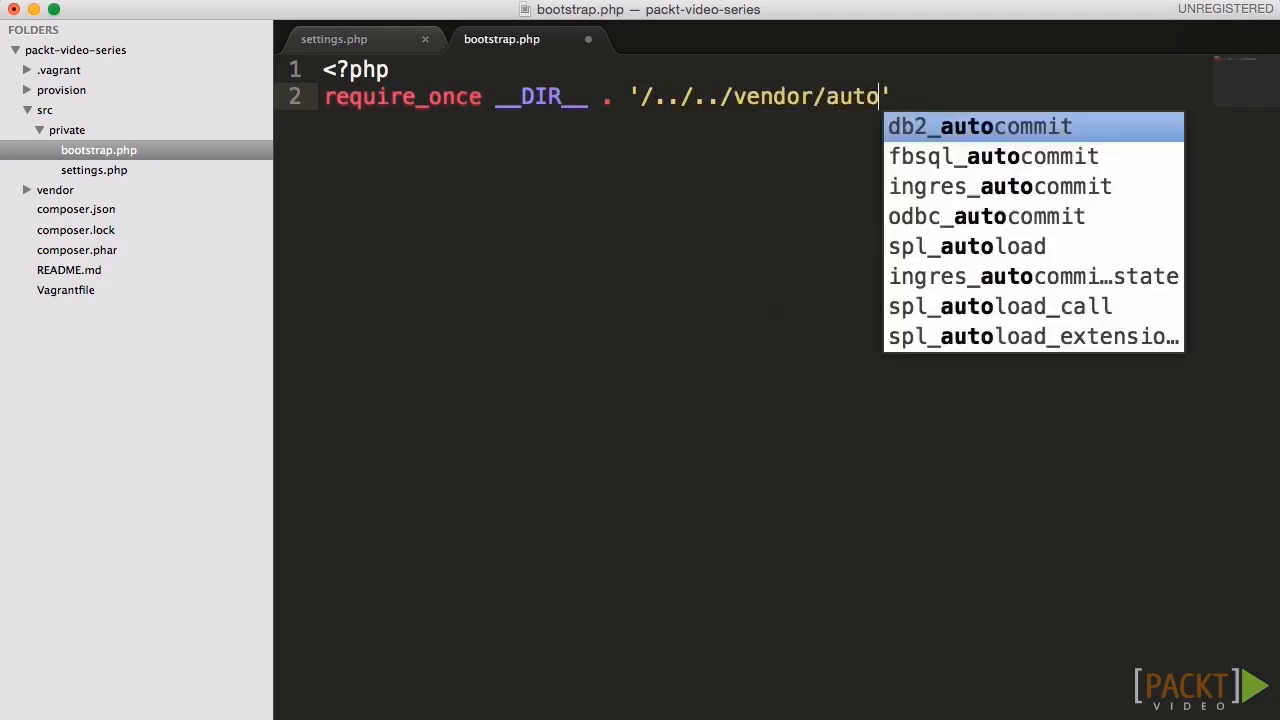